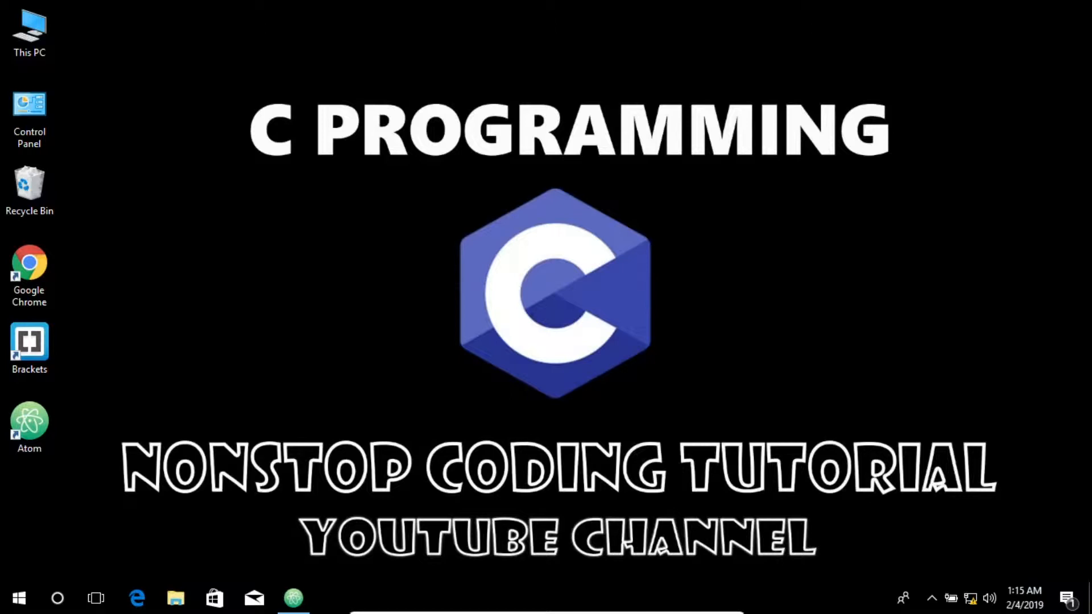
pyautogui.moveTo(511, 424)
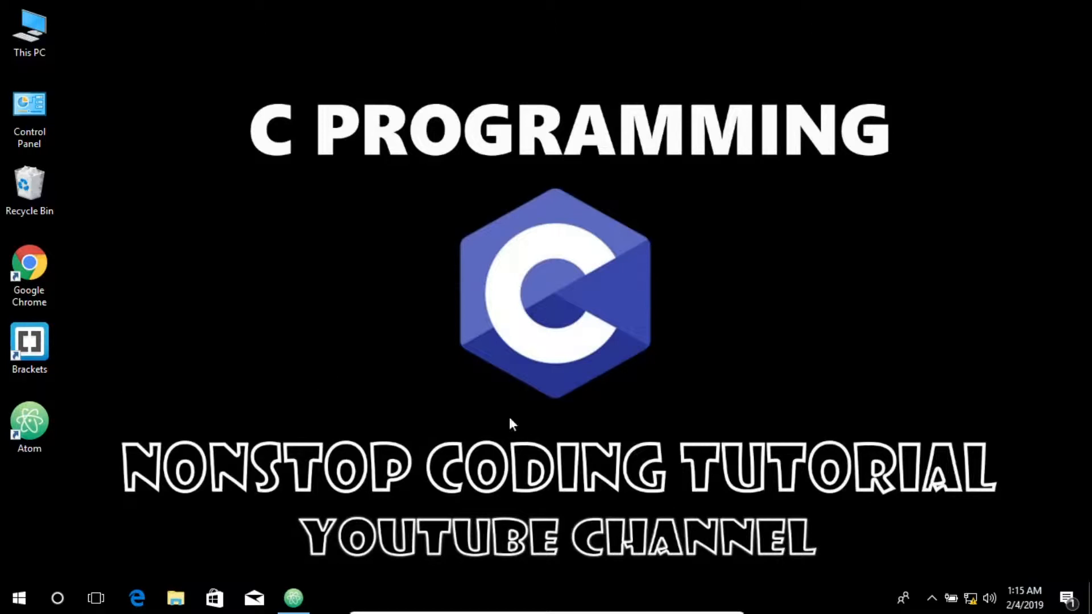
# Bring Atom forward and place the cursor on the first blank line inside main.
pyautogui.click(293, 596)
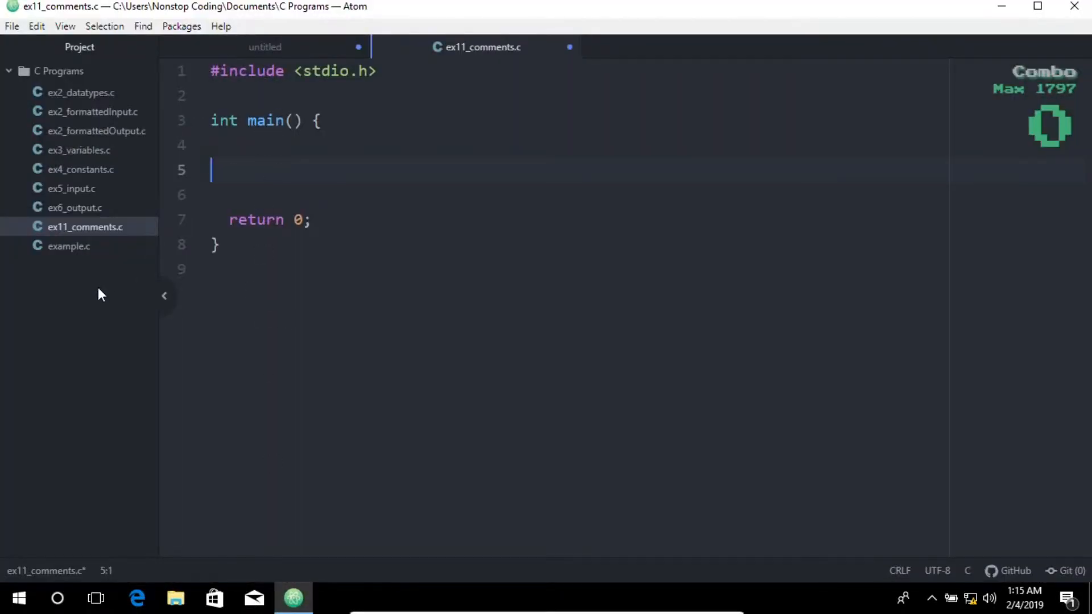
pyautogui.click(85, 226)
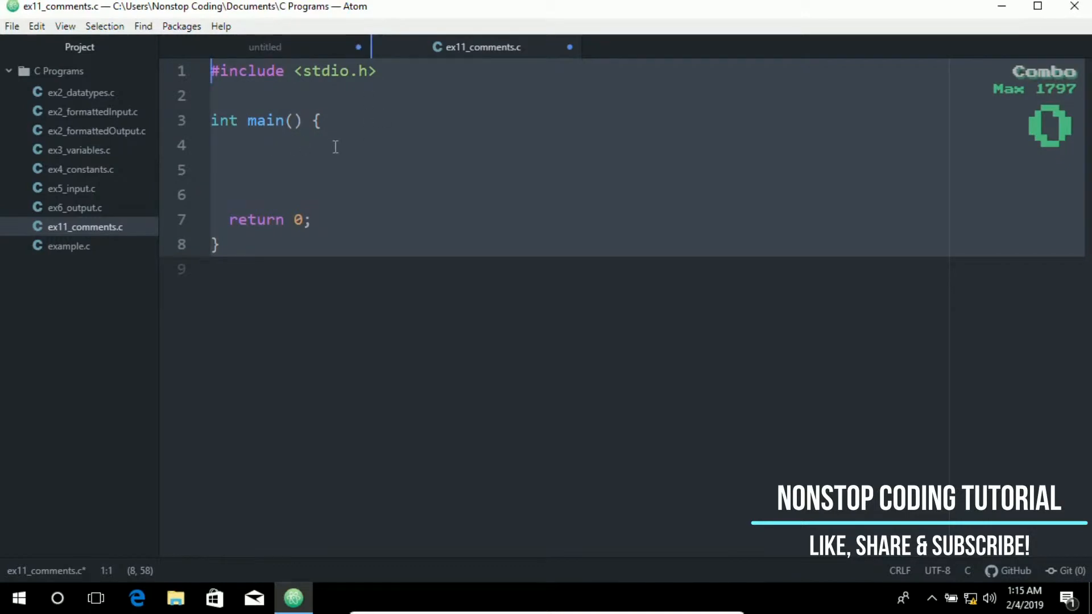
pyautogui.click(402, 195)
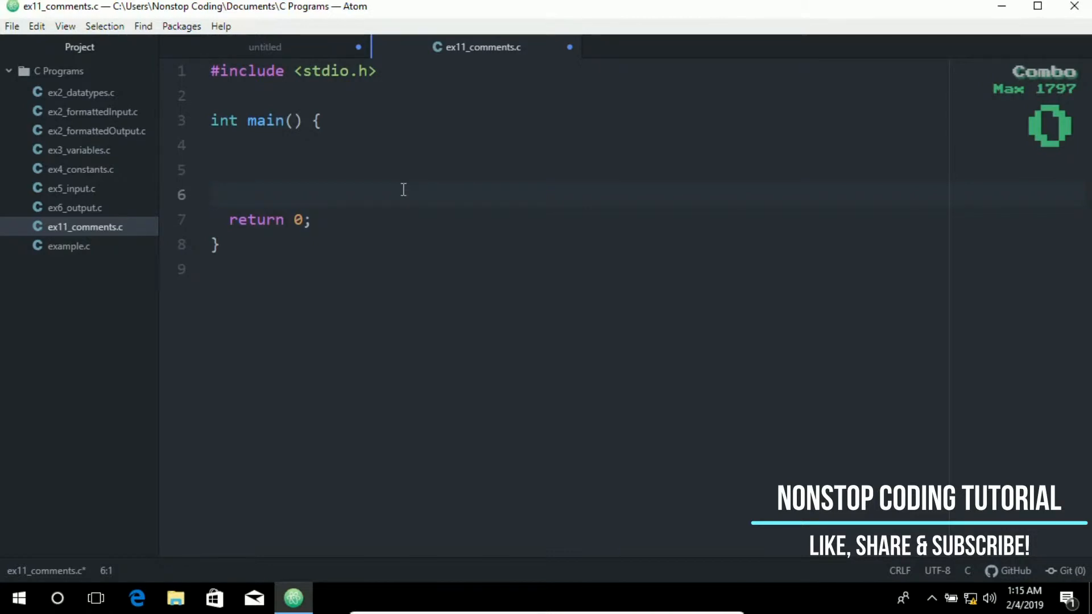
pyautogui.click(212, 194)
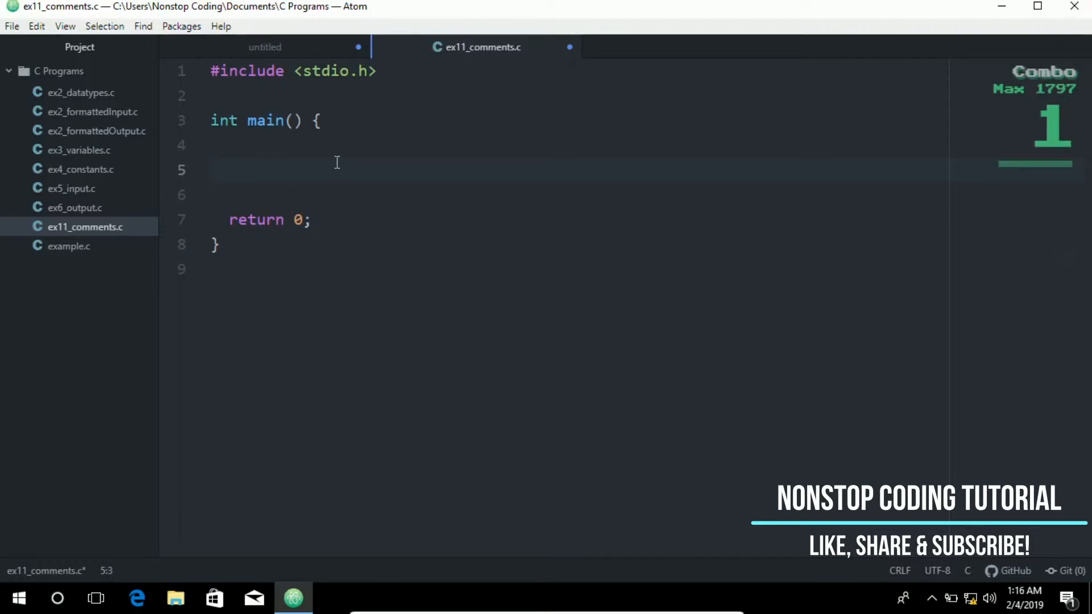
# Write the /* Nonstop Coding Tutorial */ header and a printf("Hello World!\n"); inside main.
pyautogui.write('/**************************')
pyautogui.write('*  Name:')
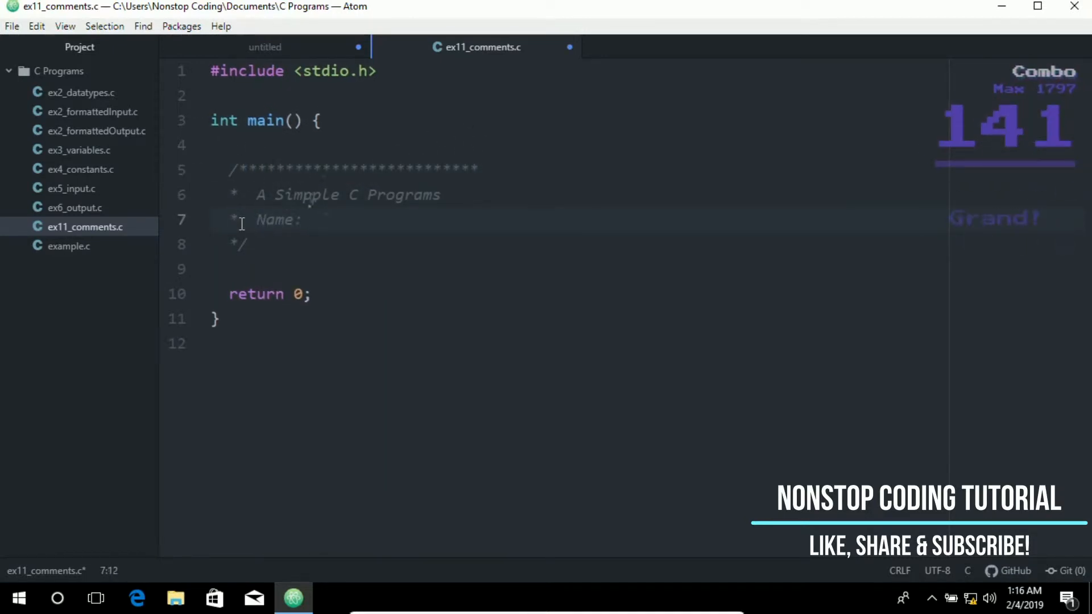
pyautogui.write('Nonstop Coding Tutorial')
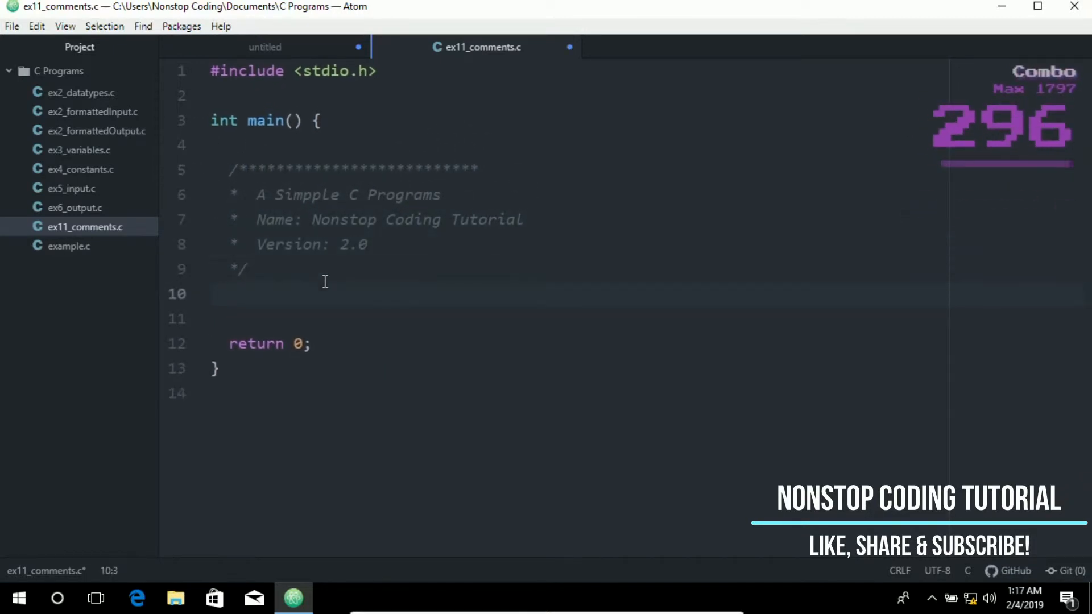
pyautogui.write('printf("Hello World!\\n");')
pyautogui.write('/* This will outut a string */')
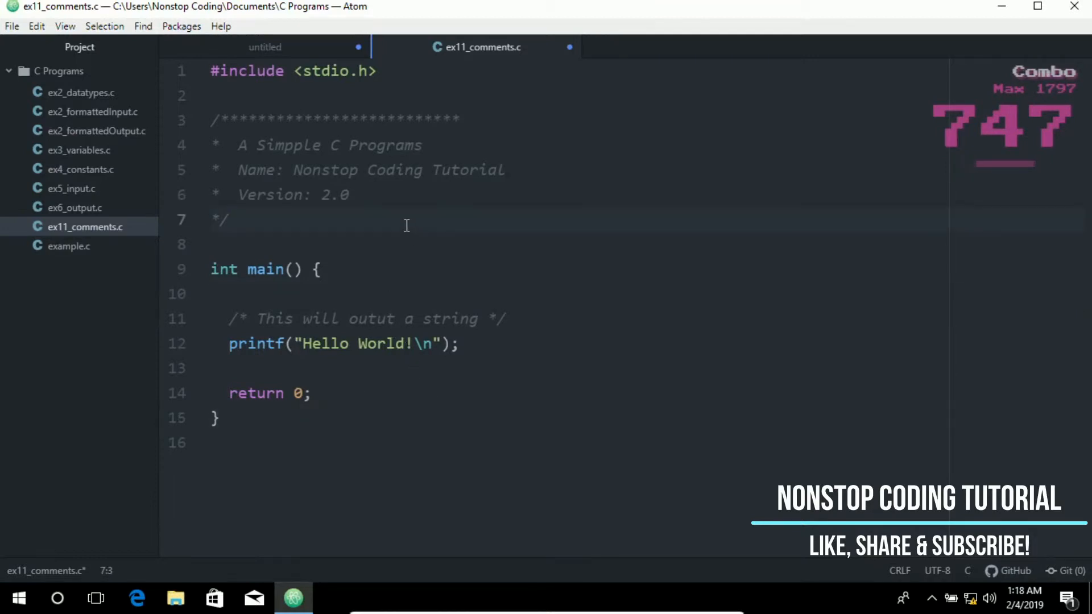
pyautogui.click(387, 195)
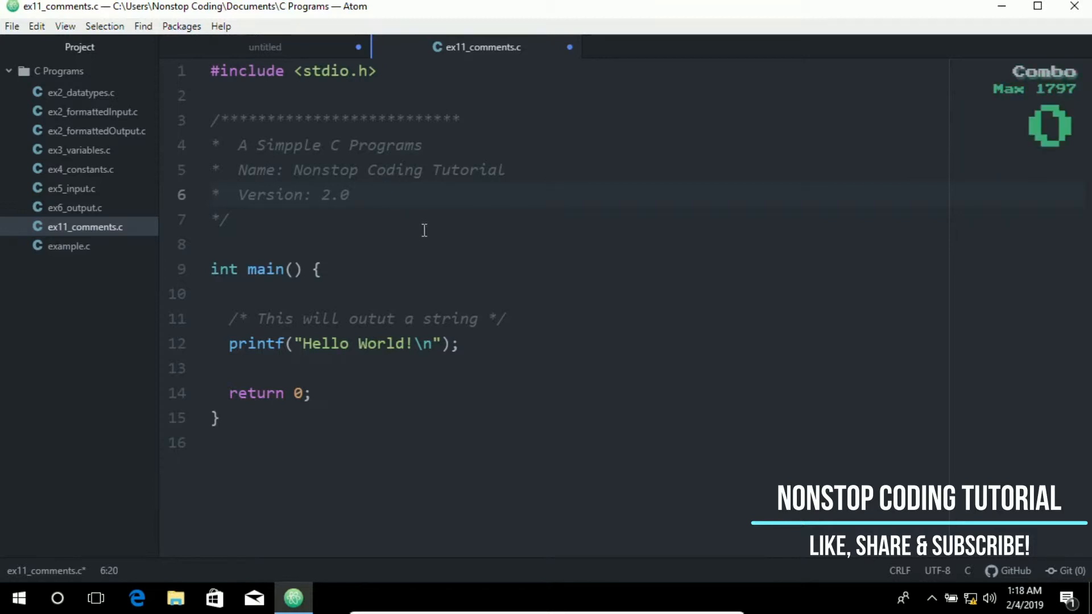
pyautogui.click(230, 120)
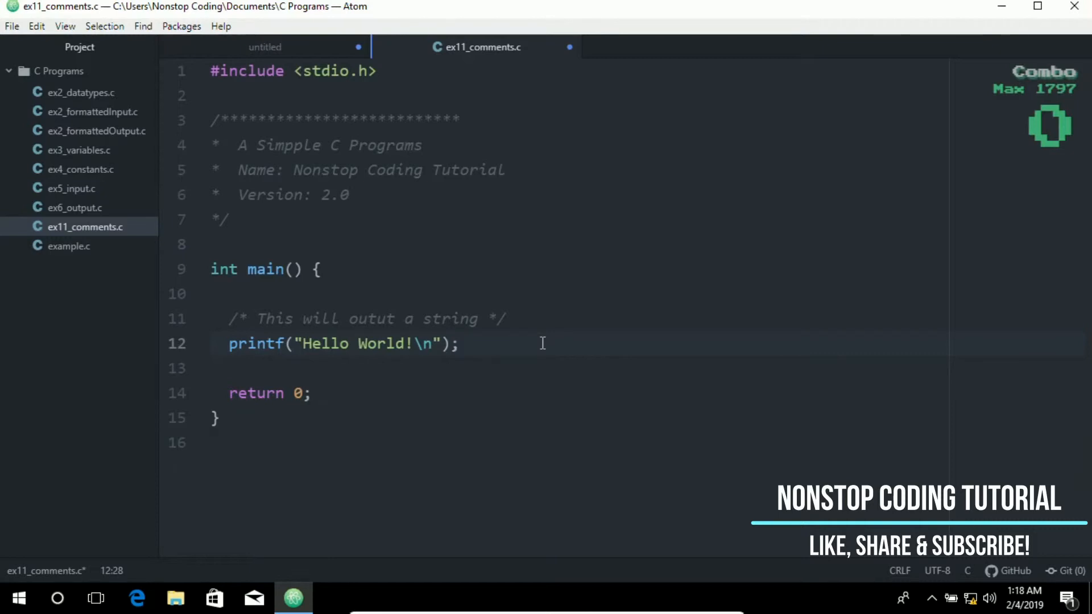
pyautogui.click(460, 344)
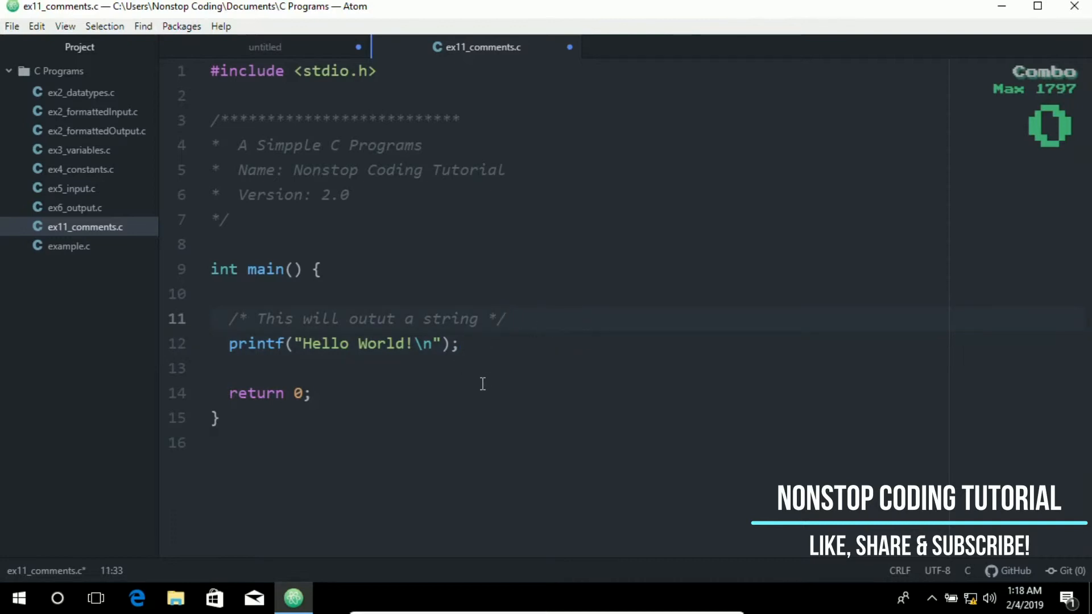
pyautogui.click(508, 318)
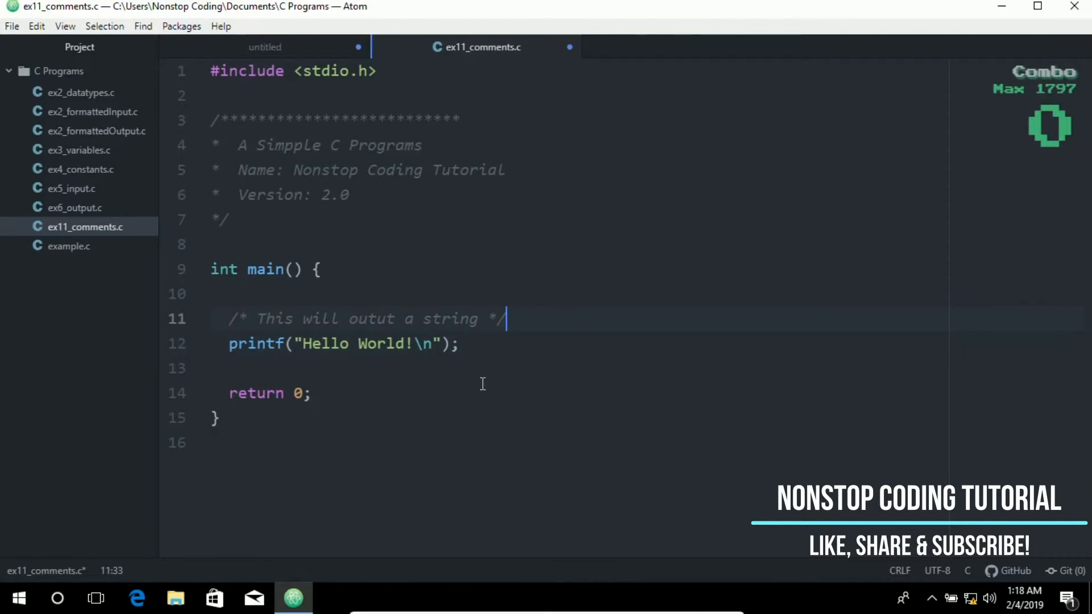
pyautogui.moveTo(533, 339)
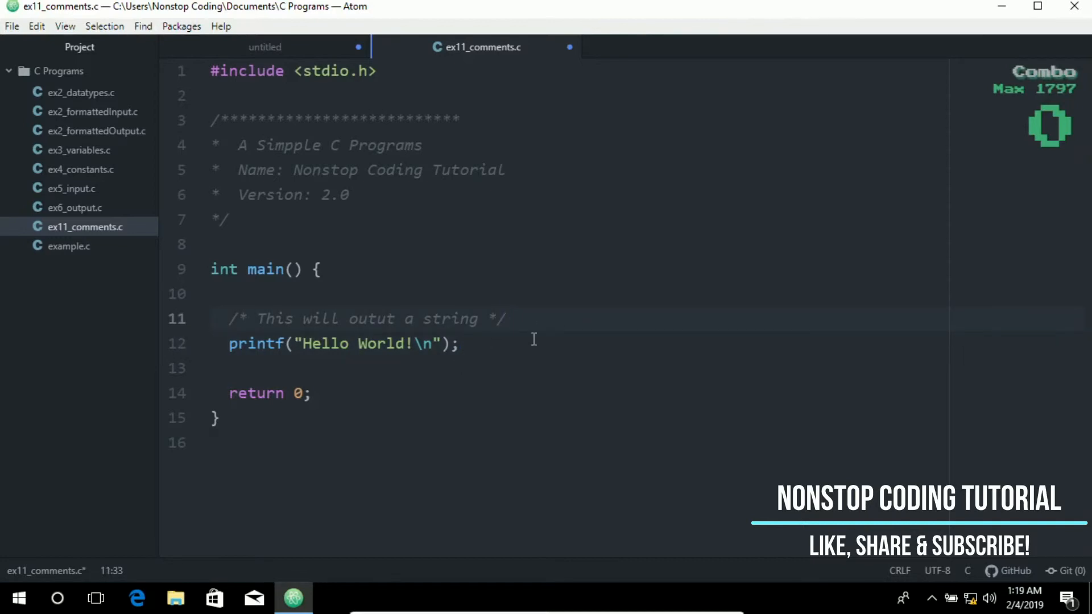
pyautogui.click(505, 319)
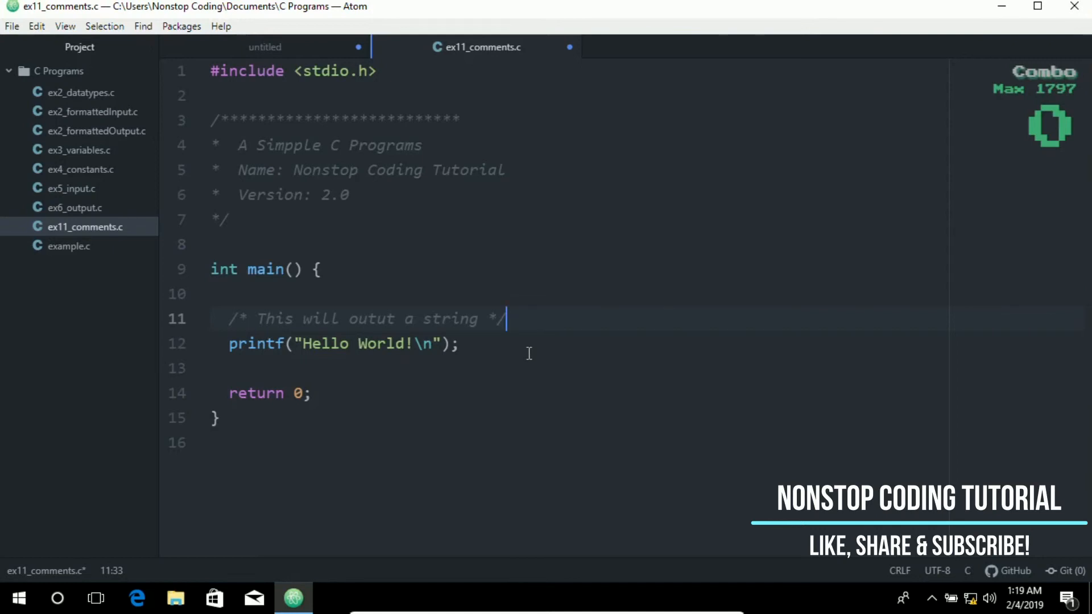
pyautogui.moveTo(560, 346)
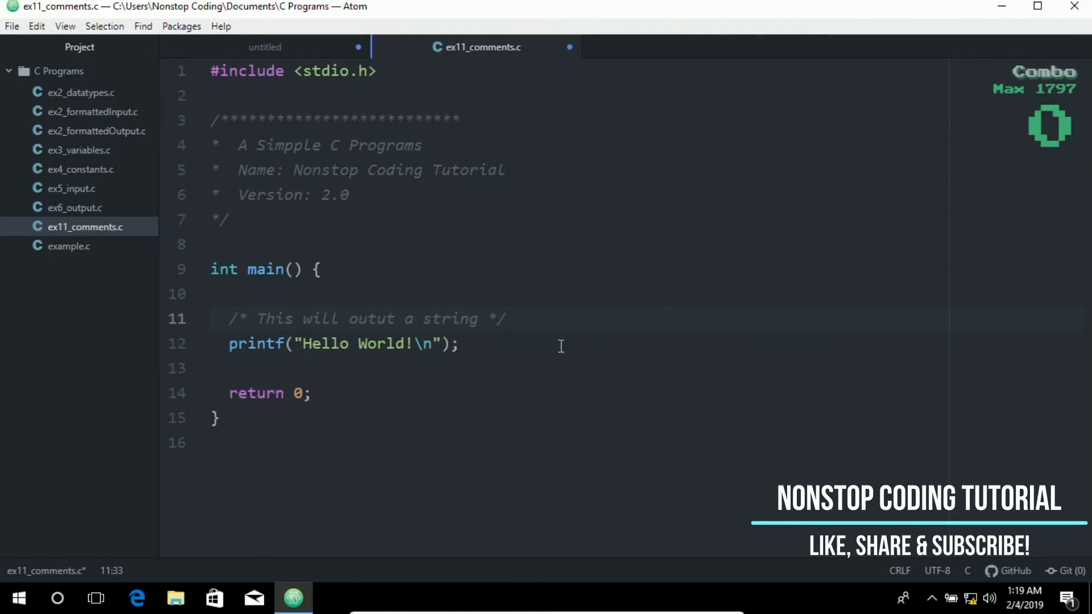
pyautogui.click(505, 318)
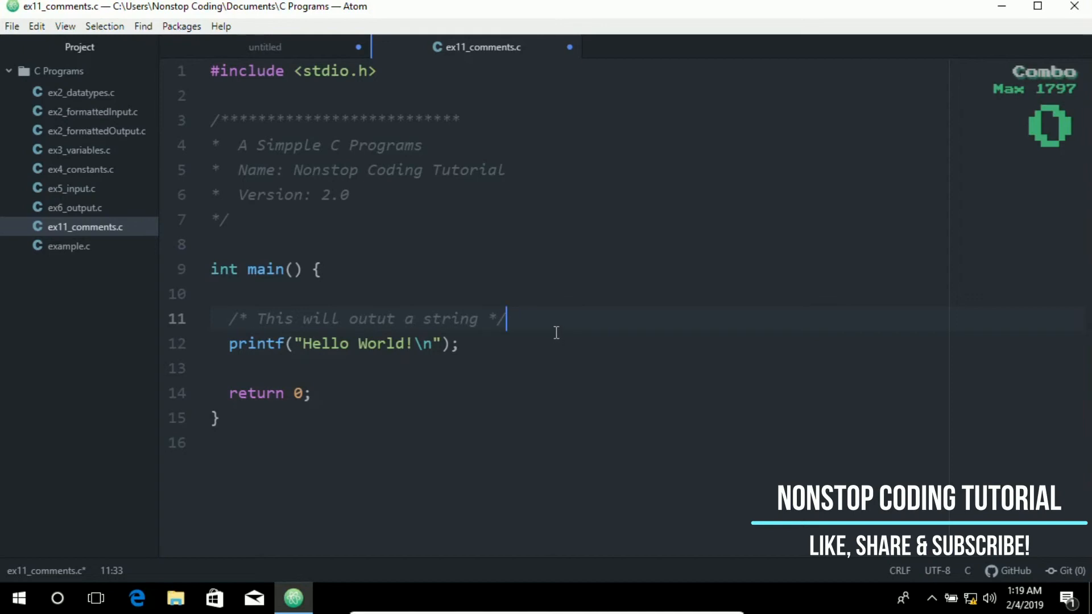
pyautogui.click(320, 270)
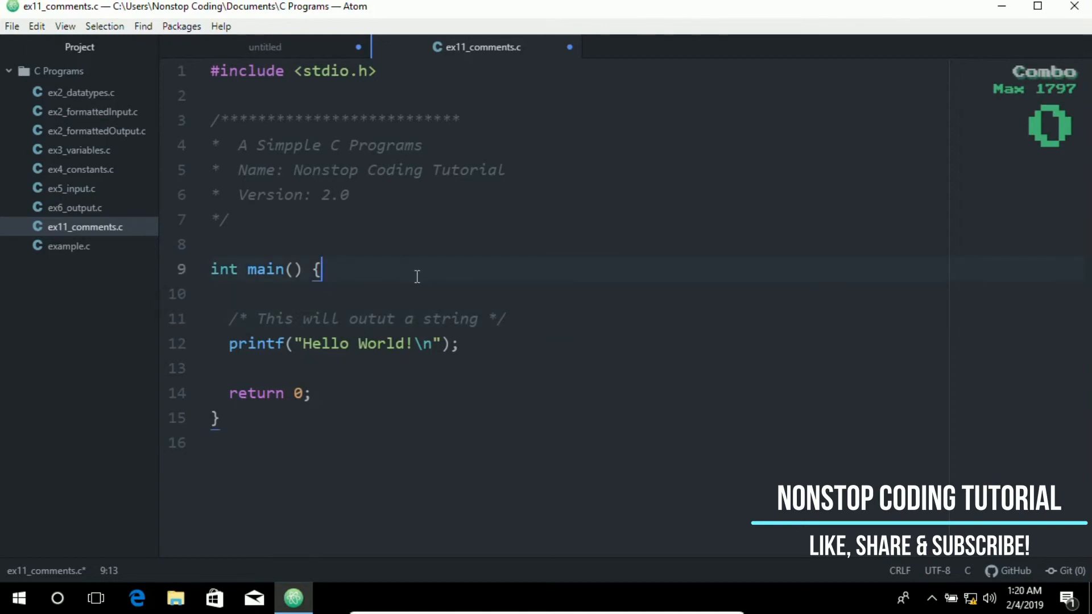